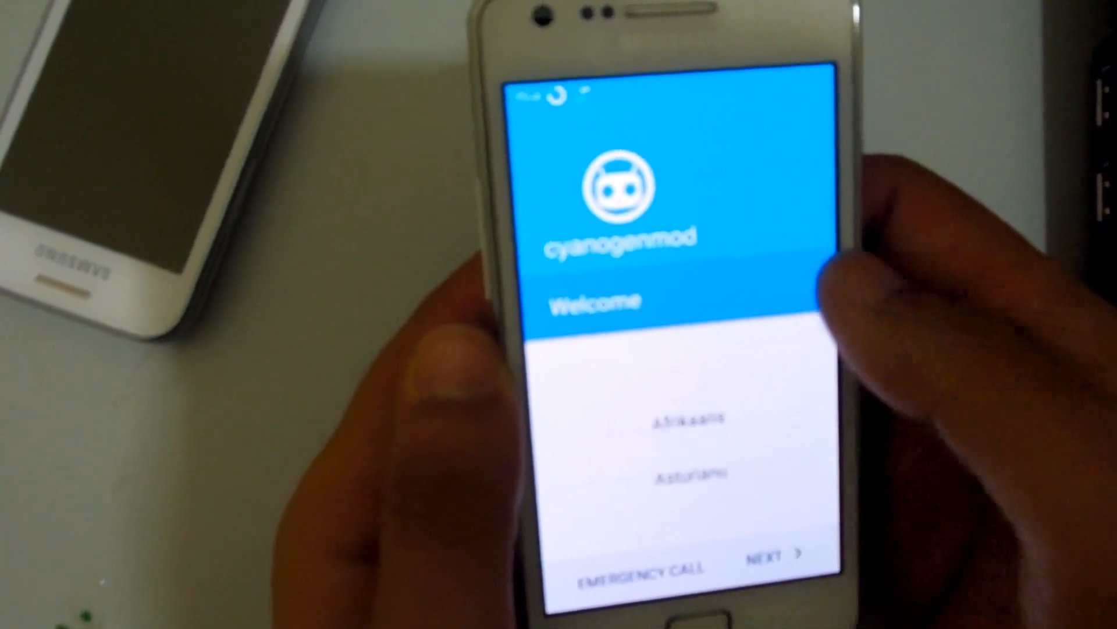
- Scroll the Welcome screen's language wheel down to Français (France)
{"action": "scroll", "scroll_direction": "down", "scroll_amount": 3}
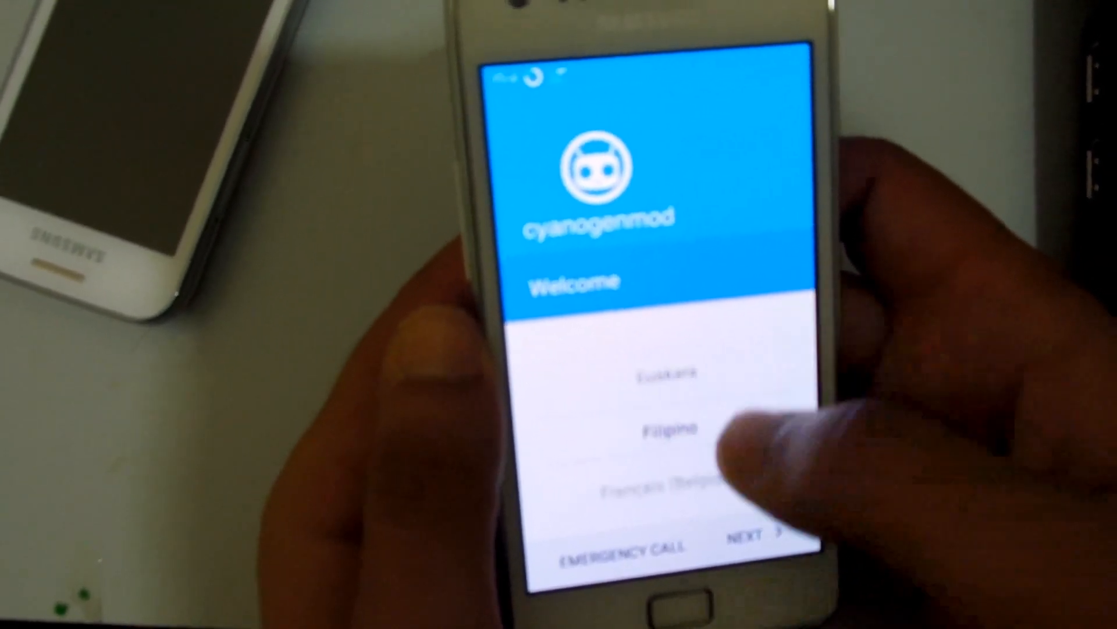
{"action": "scroll", "scroll_direction": "down", "scroll_amount": 3}
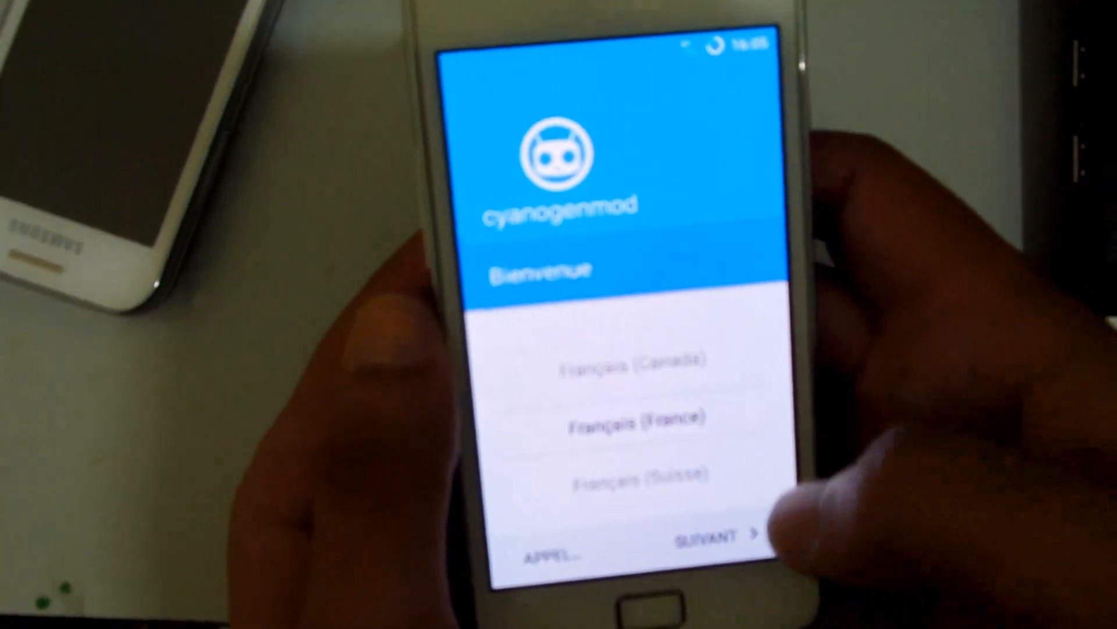
- Continue with French to the Google step's 'Impossible de se connecter' error screen
{"action": "left_click", "coordinate": [720, 533]}
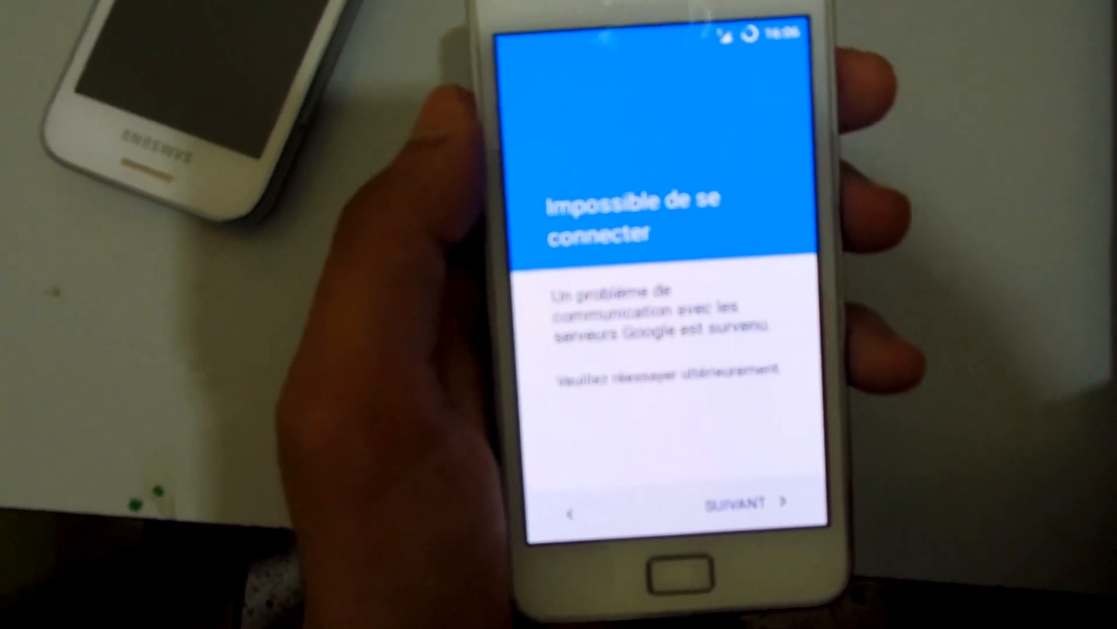
- Pass the connection error, skip the CyanogenMod account, and accept Fonctionnalités Cyanogen
{"action": "left_click", "coordinate": [734, 501]}
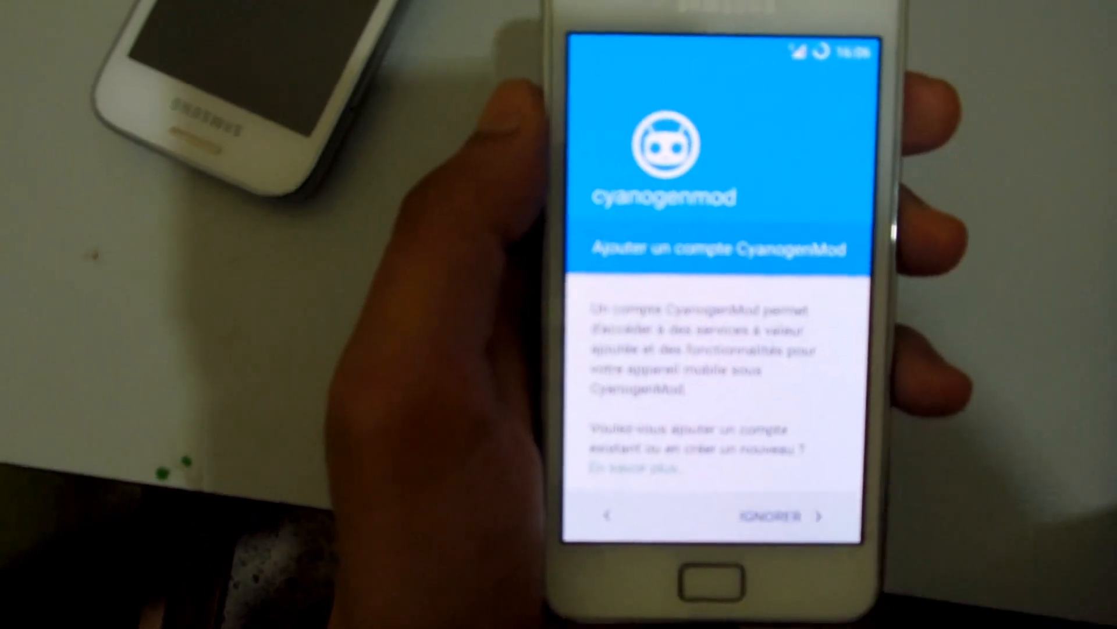
{"action": "left_click", "coordinate": [773, 515]}
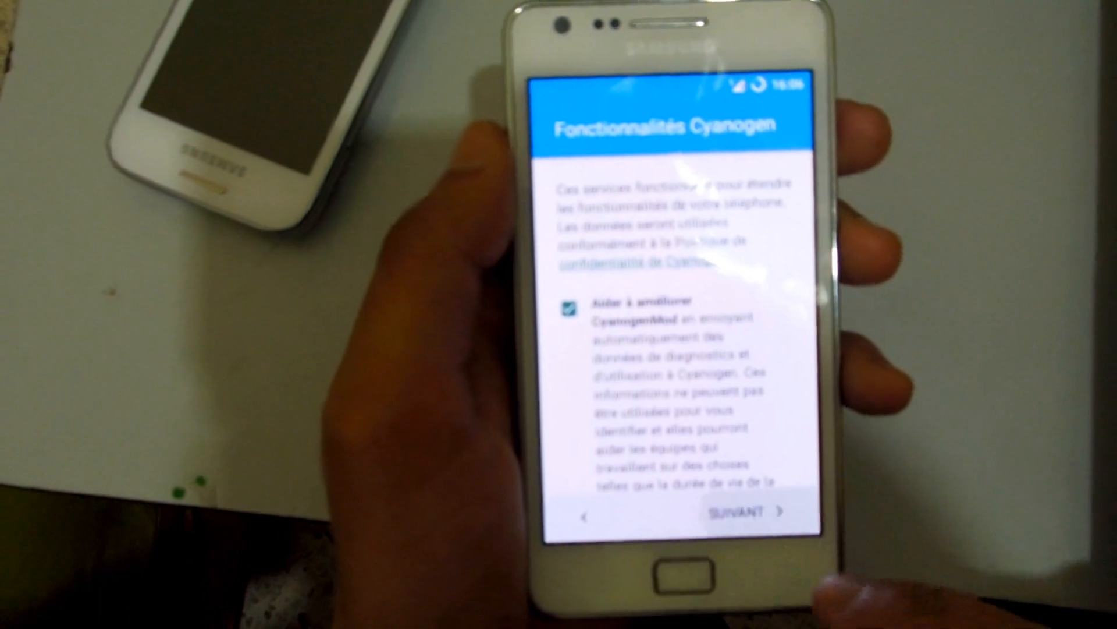
{"action": "left_click", "coordinate": [741, 512]}
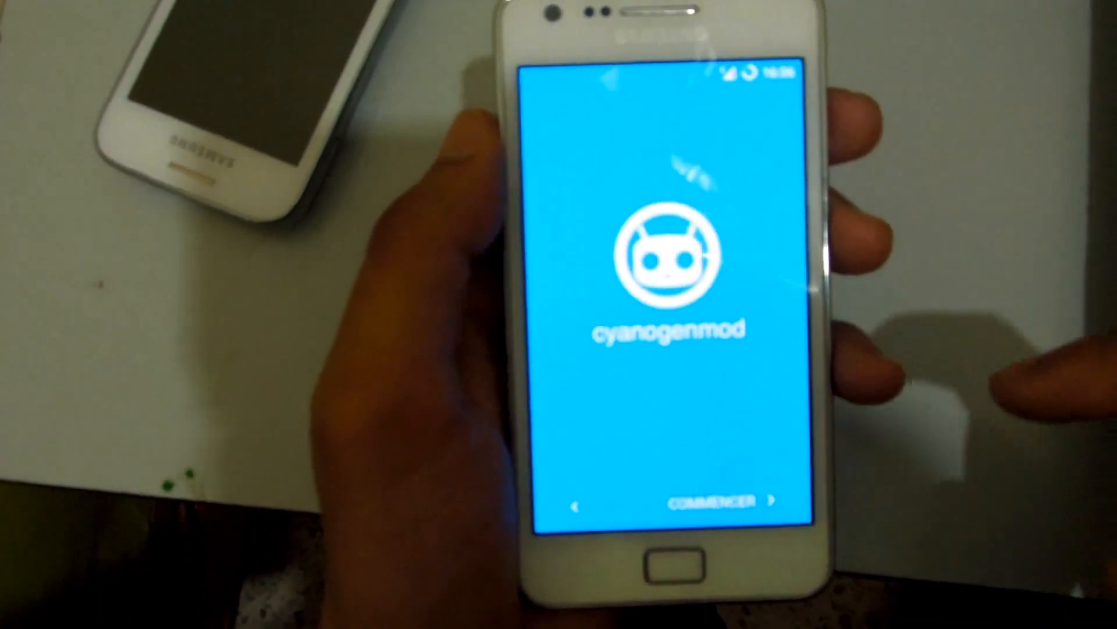